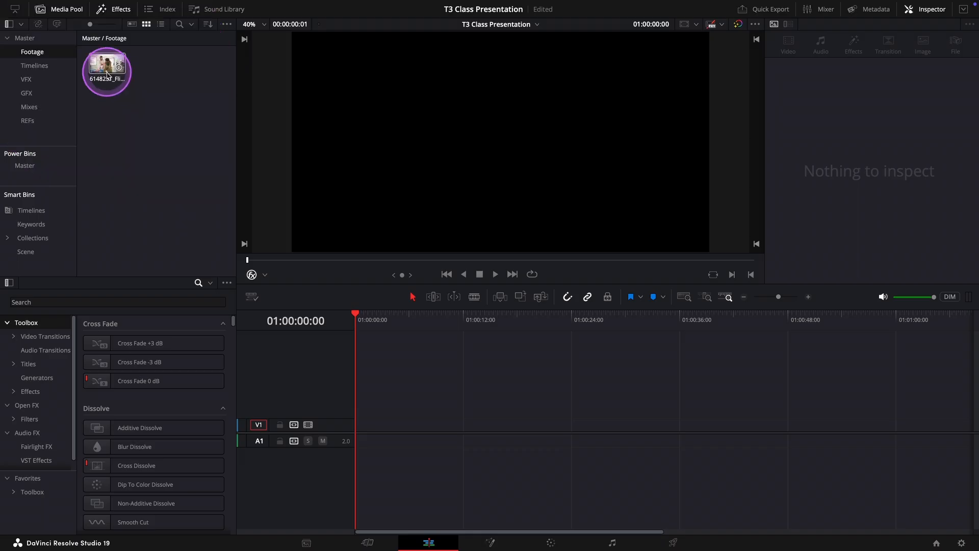
Bring the laundromat RED clip from the Media Pool onto track V1 of the timeline
double_click(106, 67)
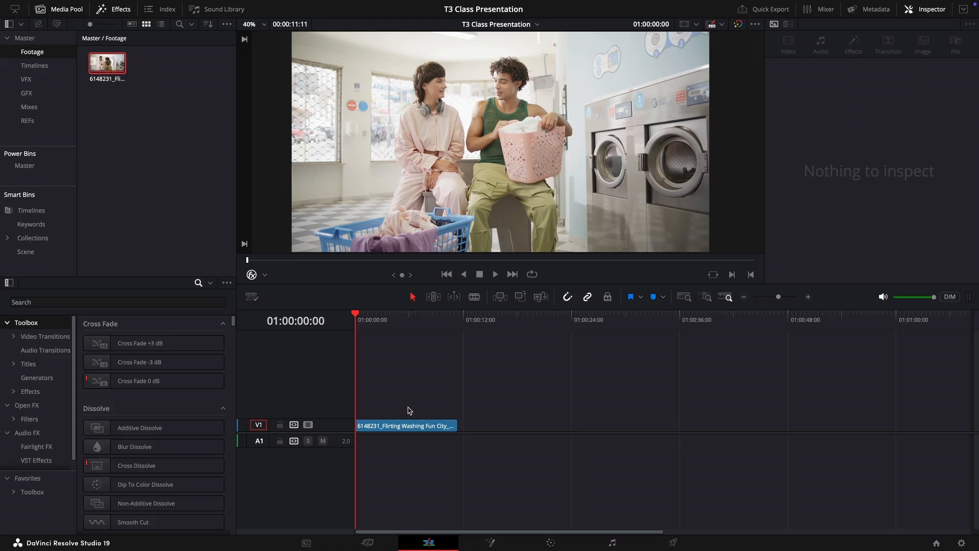
click(407, 426)
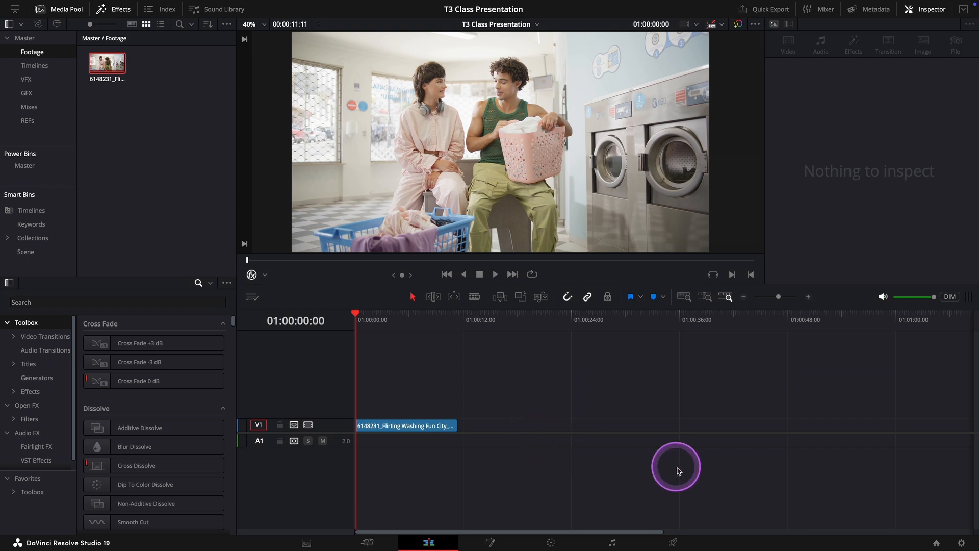
mouse_move(956, 535)
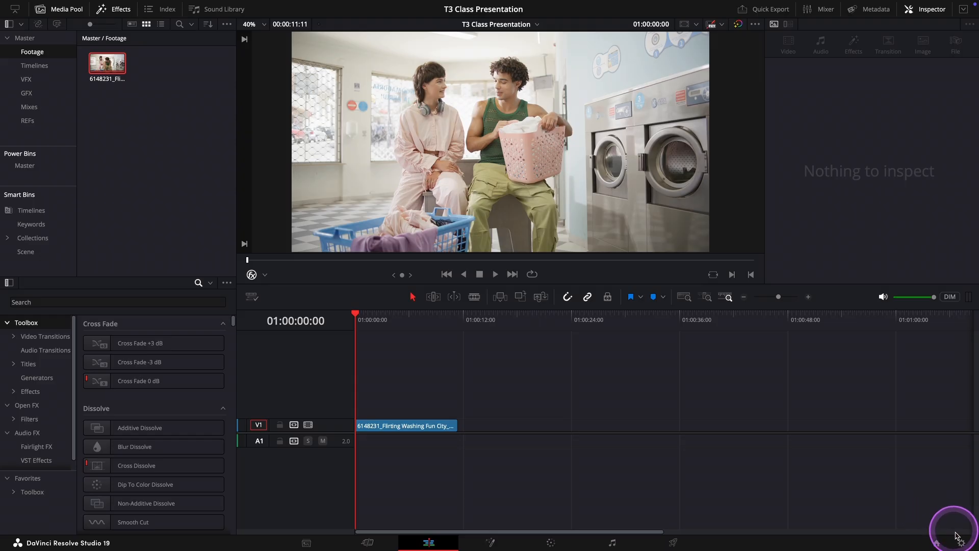
mouse_move(964, 542)
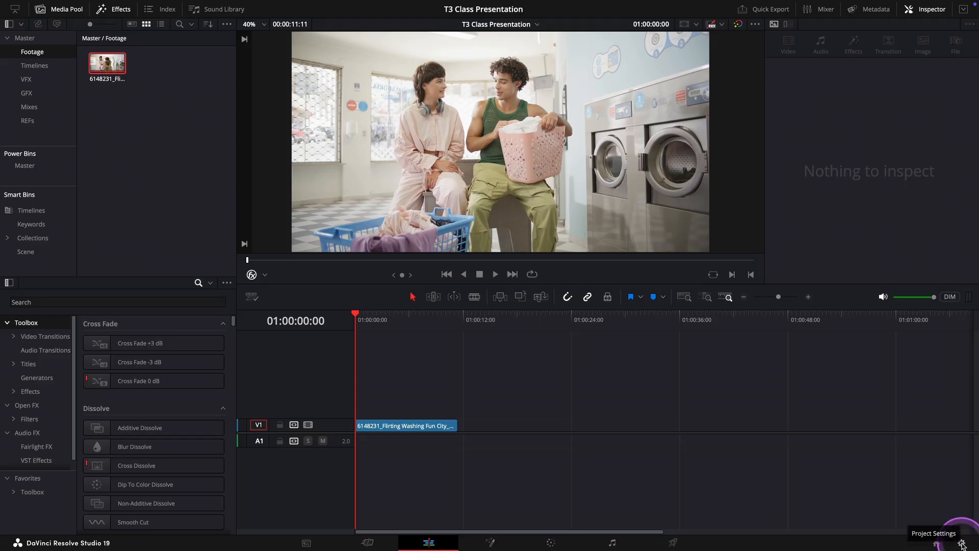
Review the laundromat clip's file info in the Inspector and return to Project Settings' timeline format
click(962, 543)
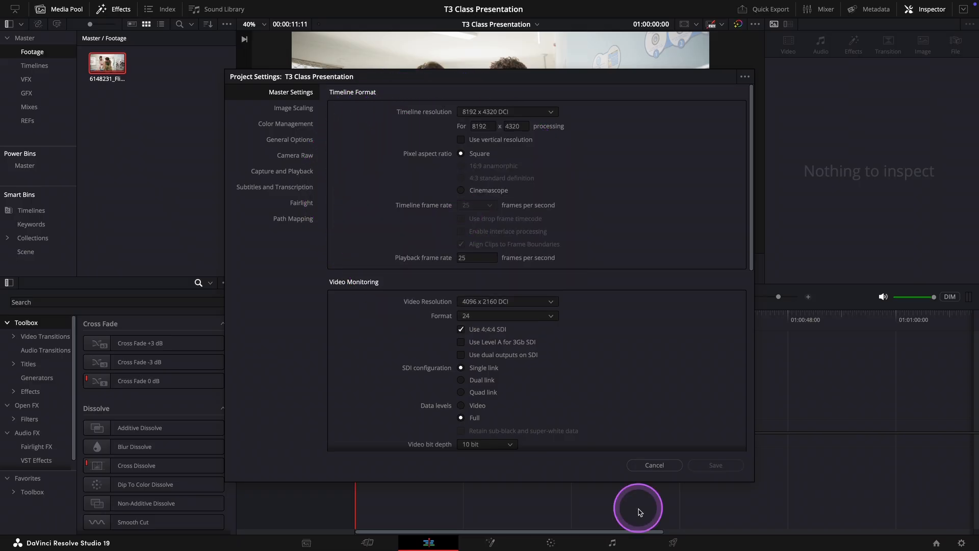
click(654, 465)
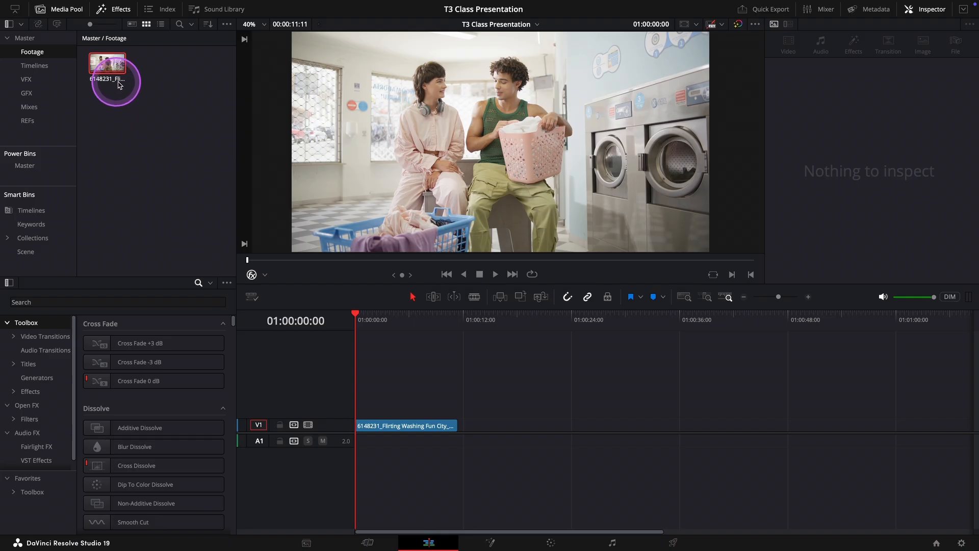
click(106, 63)
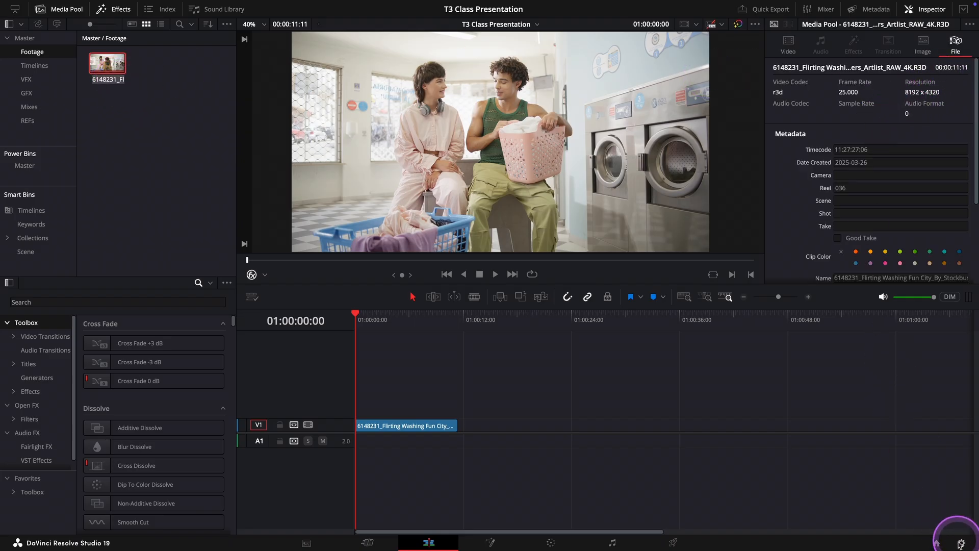
click(961, 543)
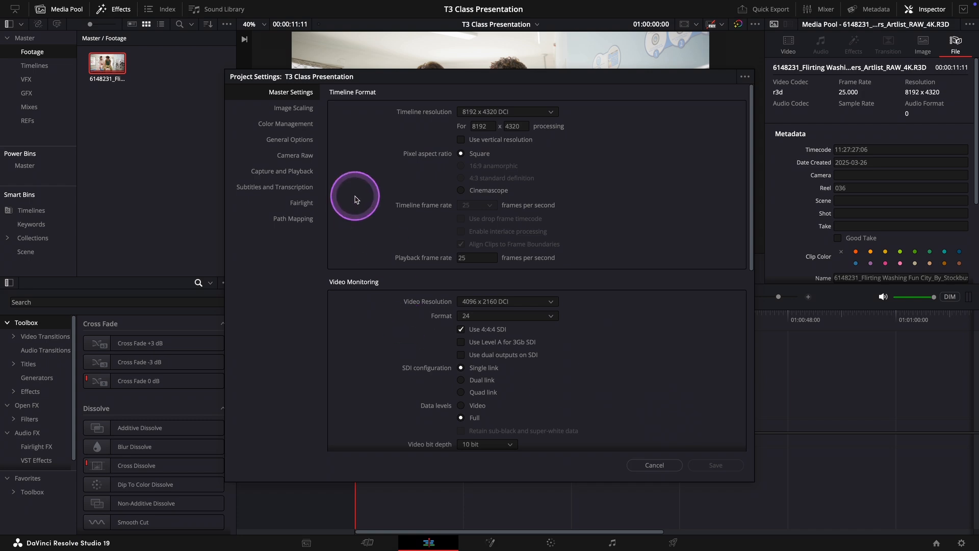
Show Color Management: DaVinci YRGB Color Managed science with SDR Rec.709 output
click(286, 124)
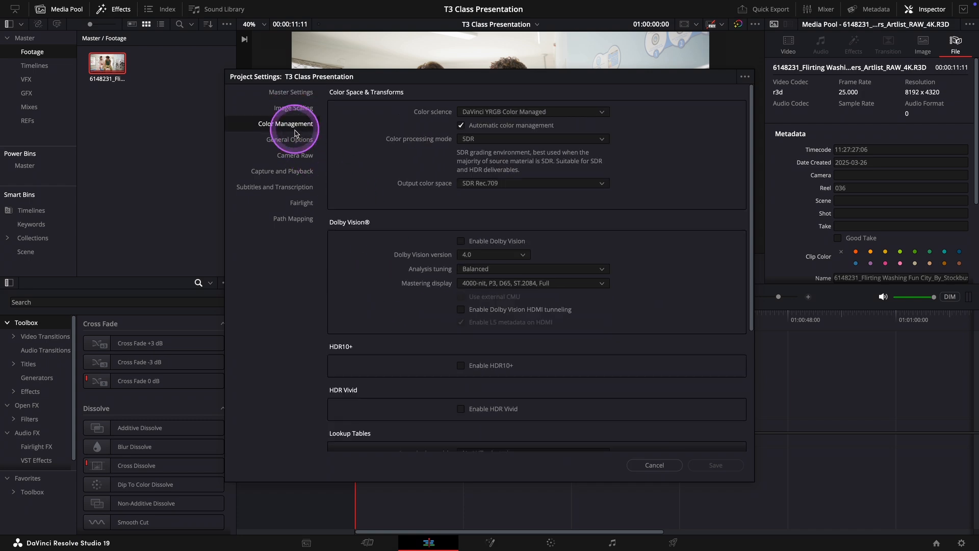
mouse_move(418, 118)
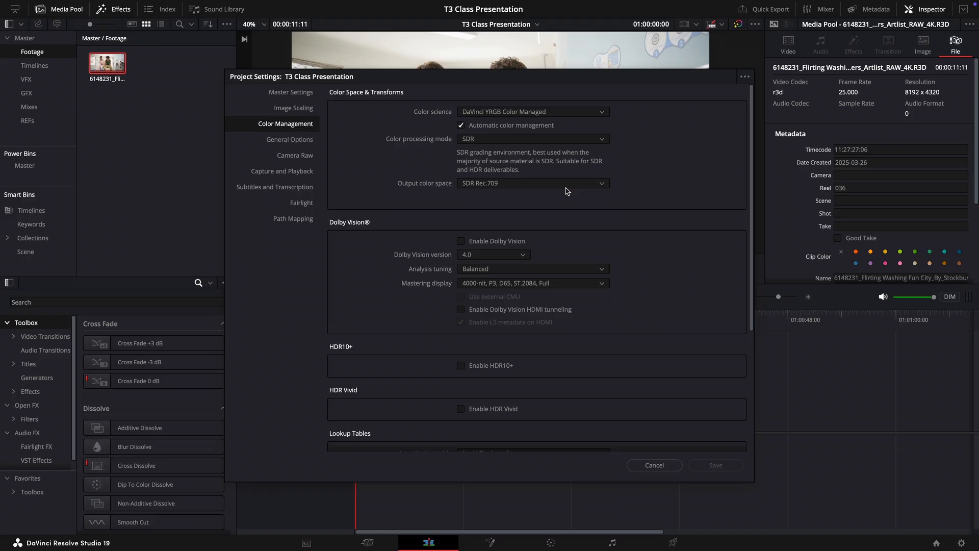
click(565, 183)
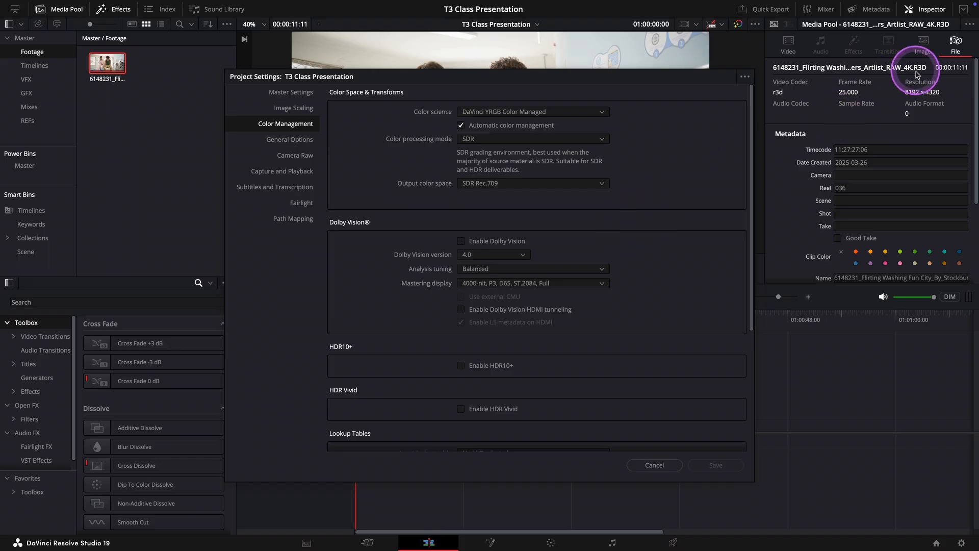
mouse_move(861, 74)
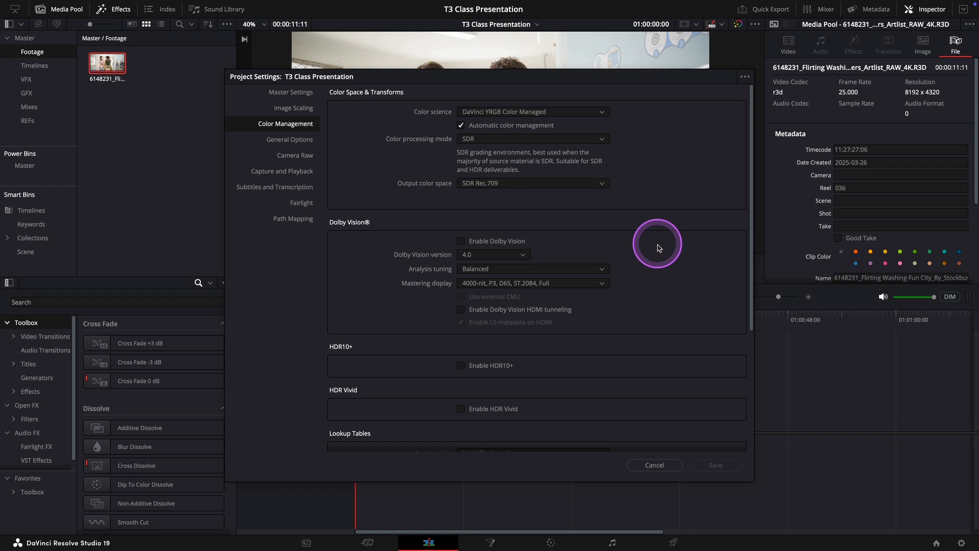
mouse_move(655, 465)
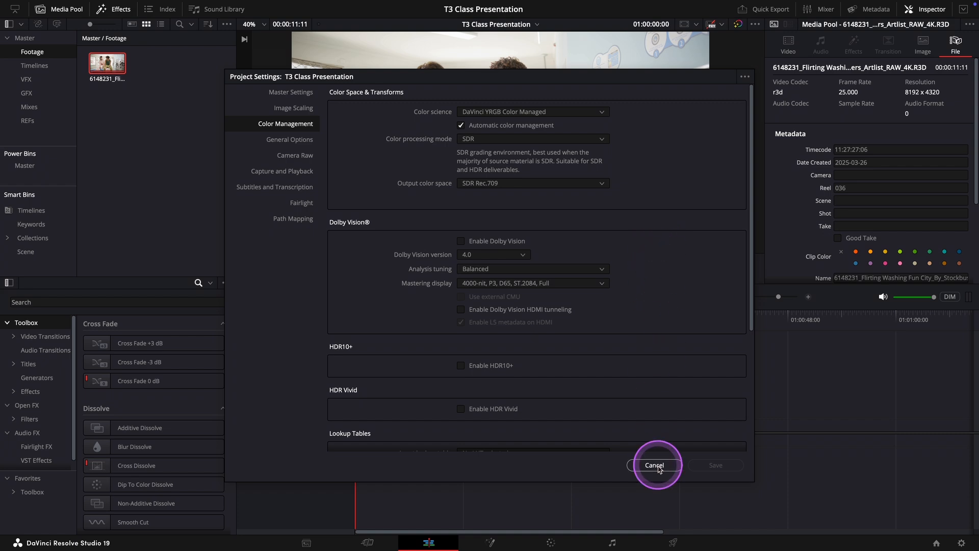
Cancel Project Settings unchanged and move to the Color page with the RGB parade scope
click(655, 465)
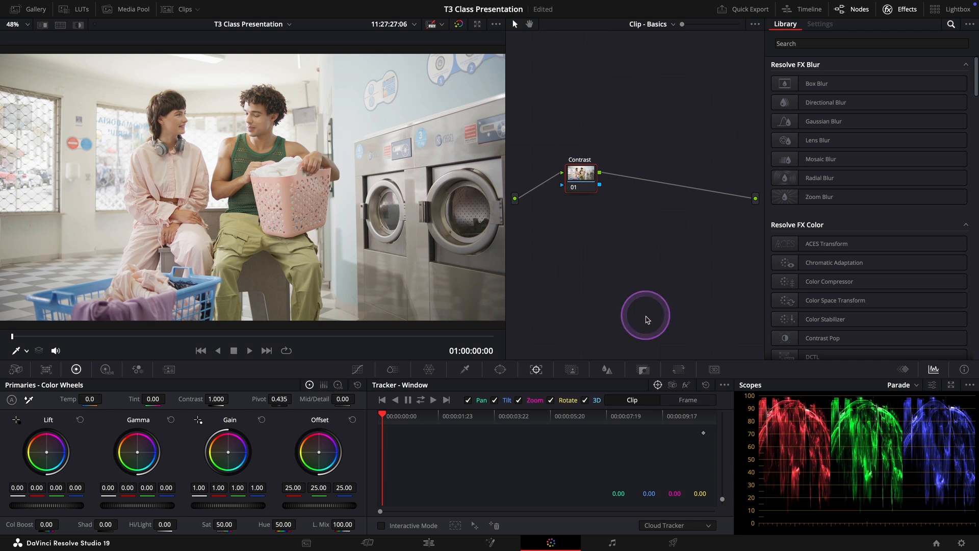
click(646, 315)
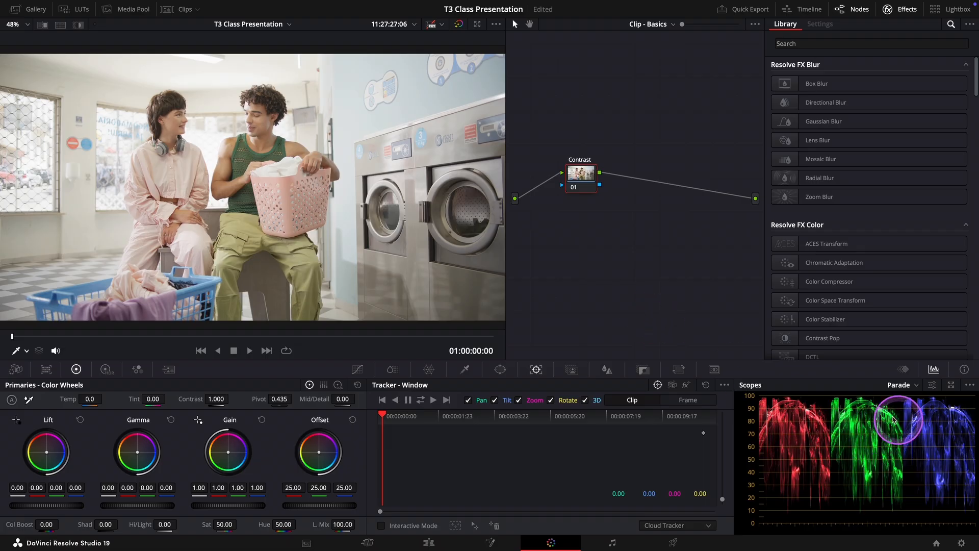
mouse_move(709, 356)
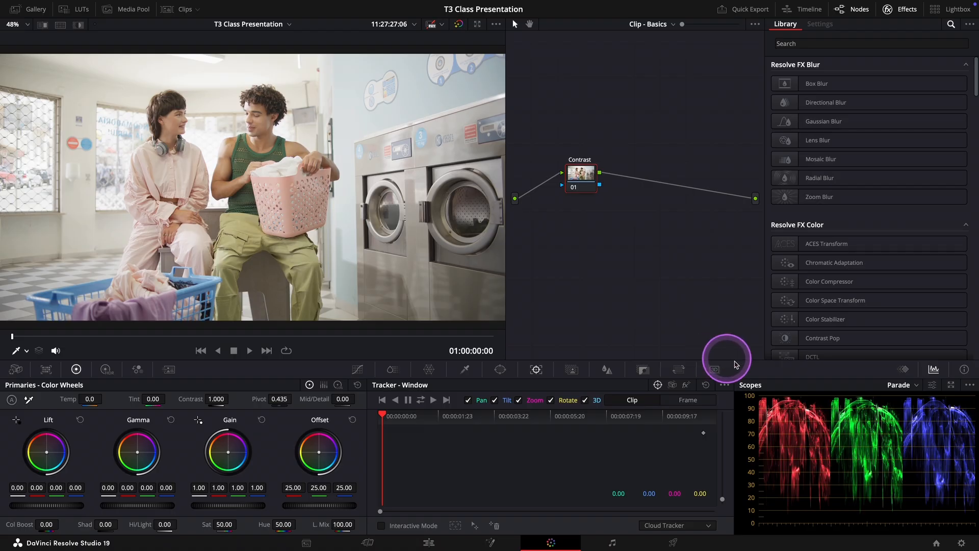
Switch the scope from RGB parade to a luma Waveform for checking black and white levels
click(900, 385)
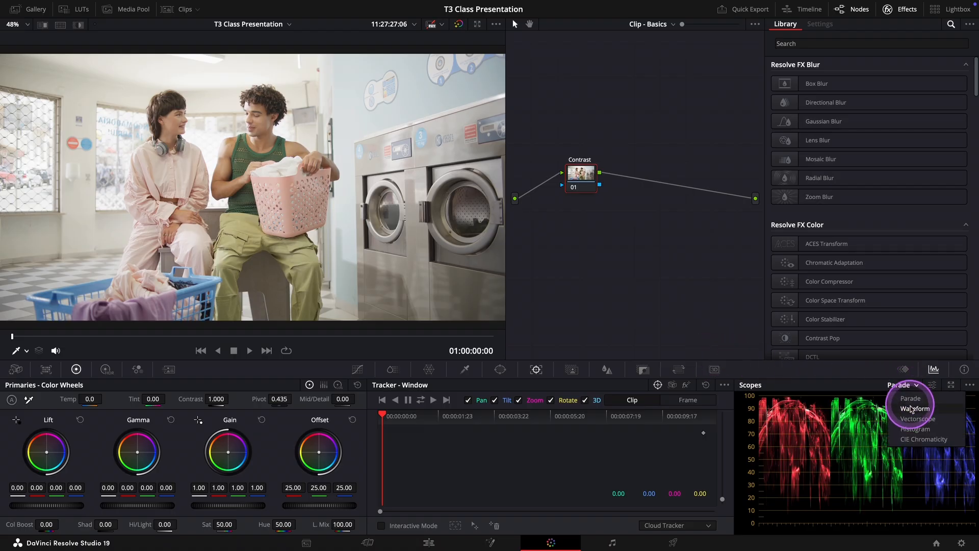
click(916, 408)
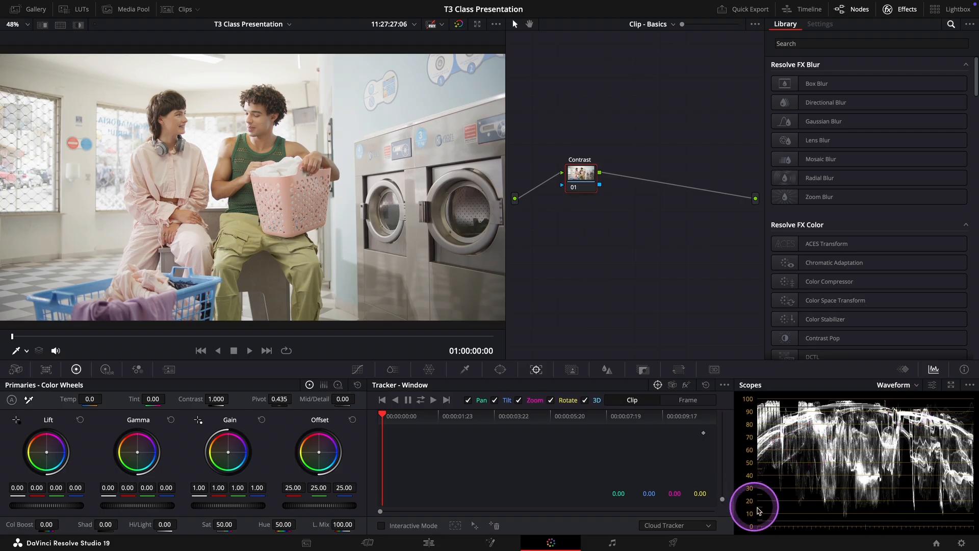
mouse_move(965, 513)
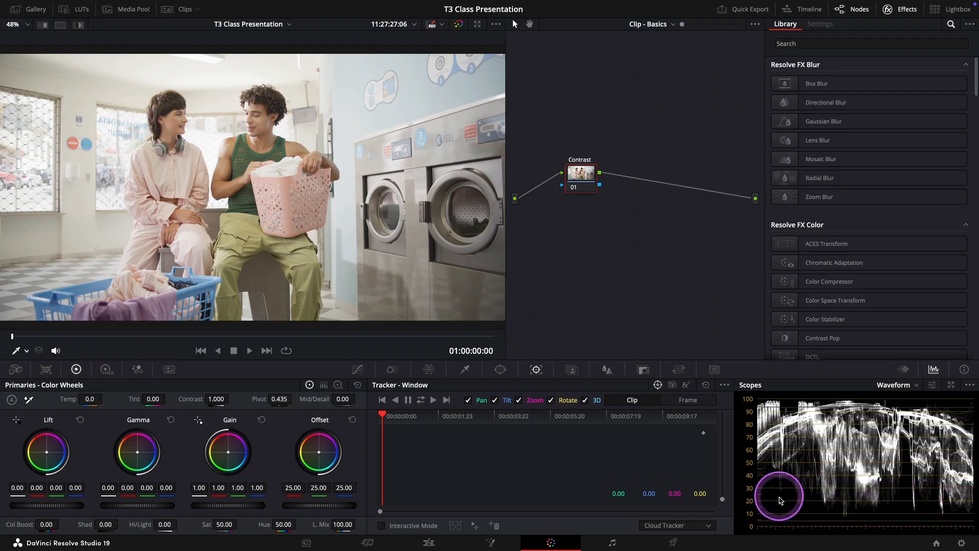
mouse_move(133, 288)
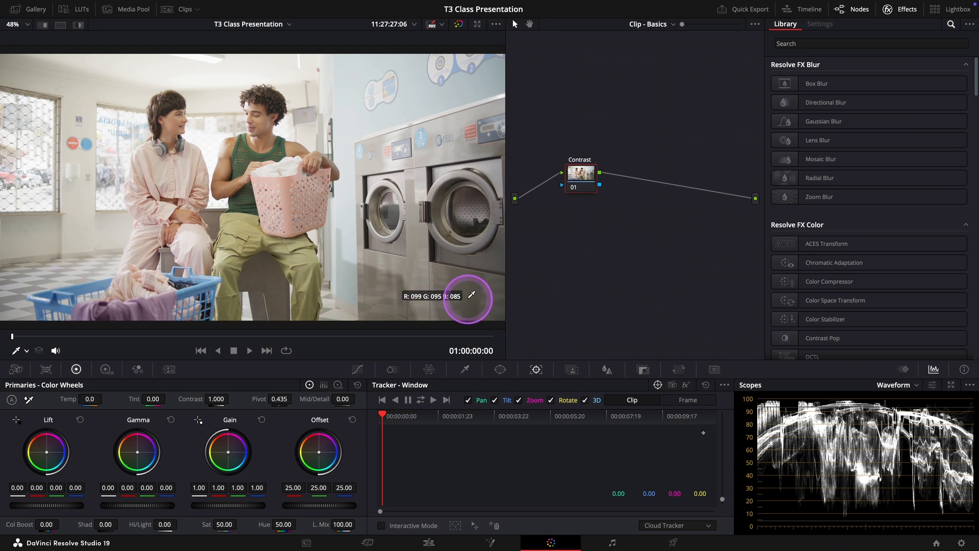
mouse_move(789, 447)
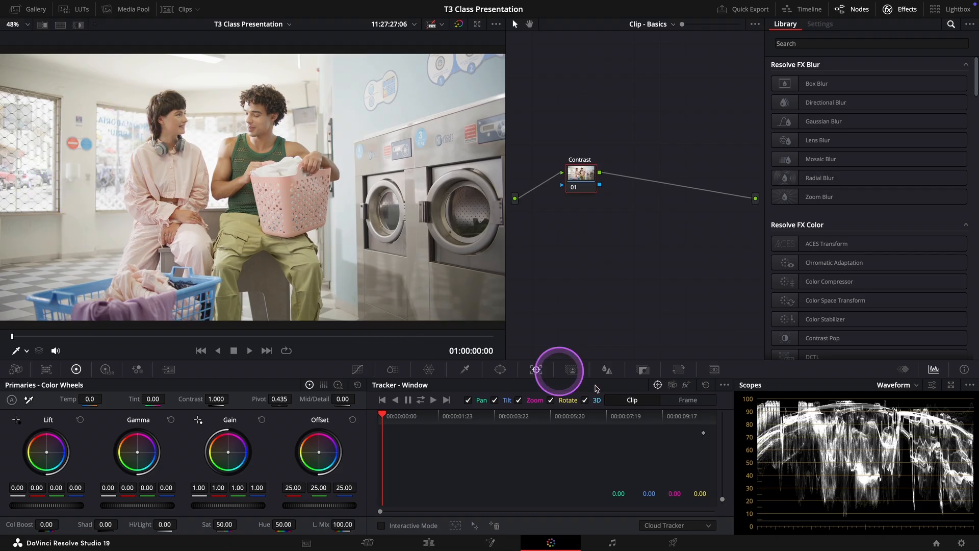
mouse_move(726, 453)
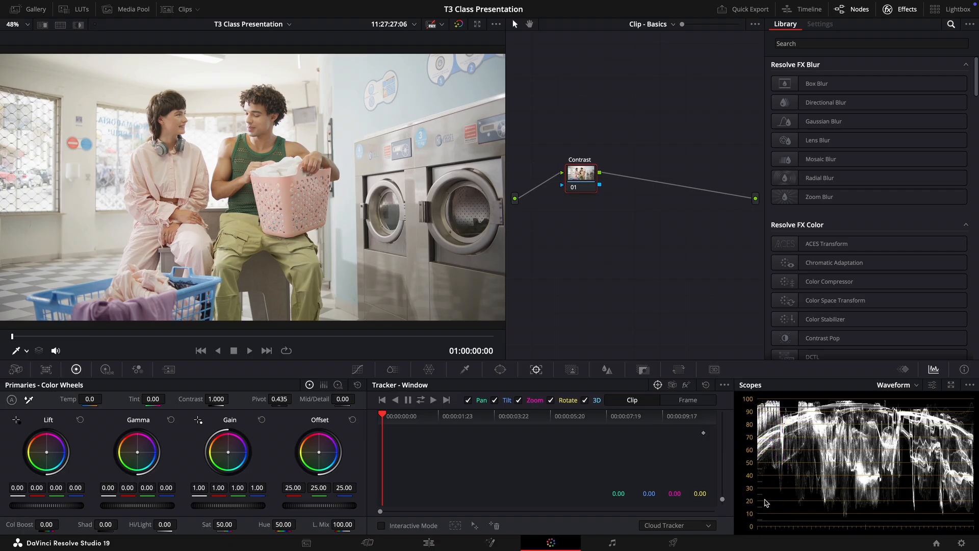
click(761, 523)
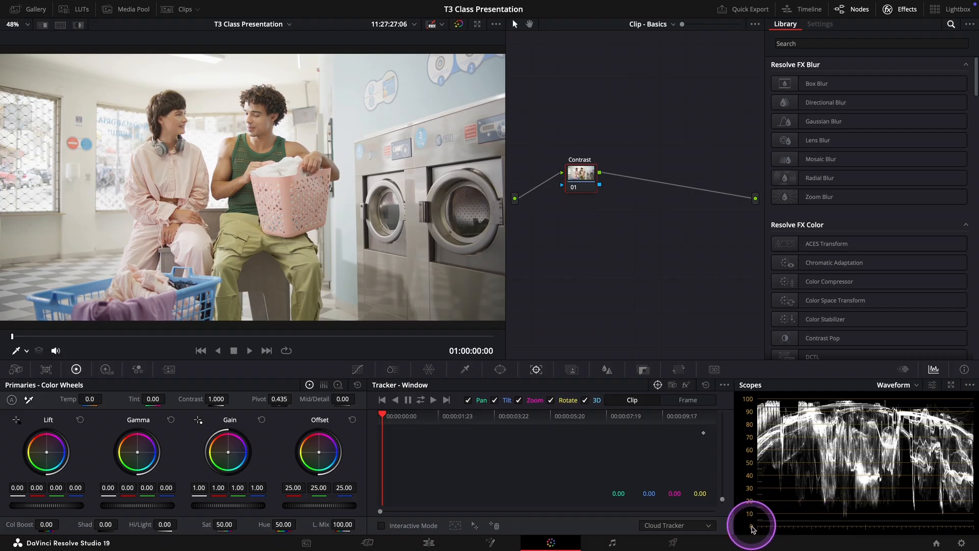
mouse_move(930, 536)
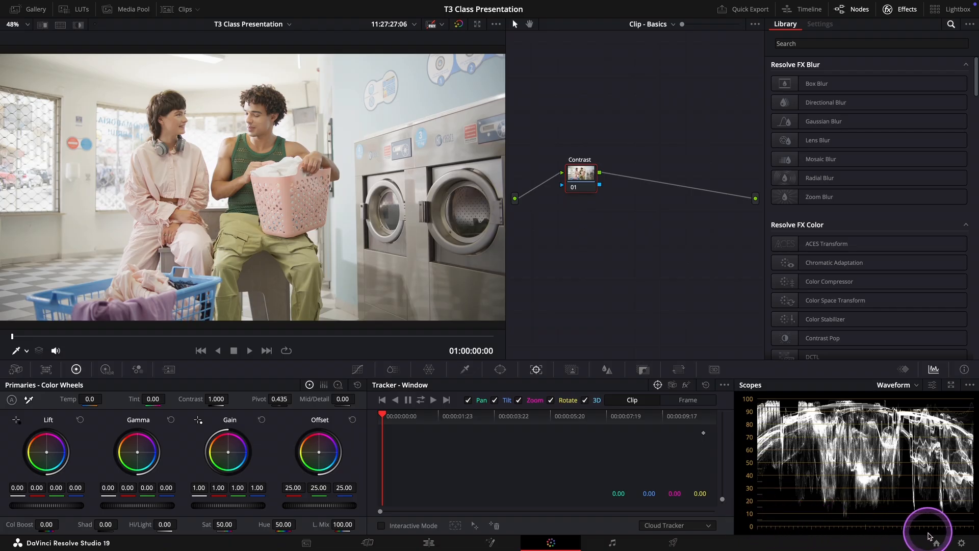
mouse_move(874, 527)
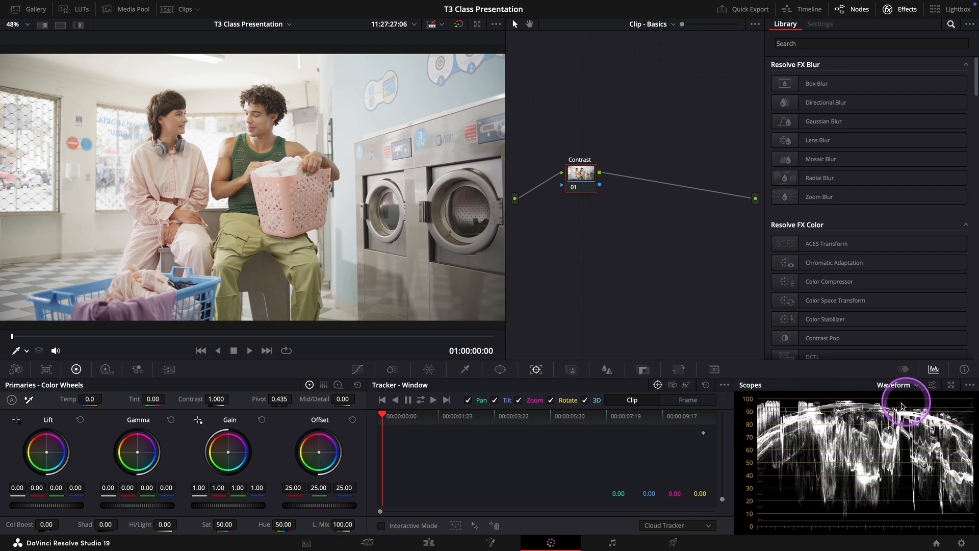
mouse_move(762, 406)
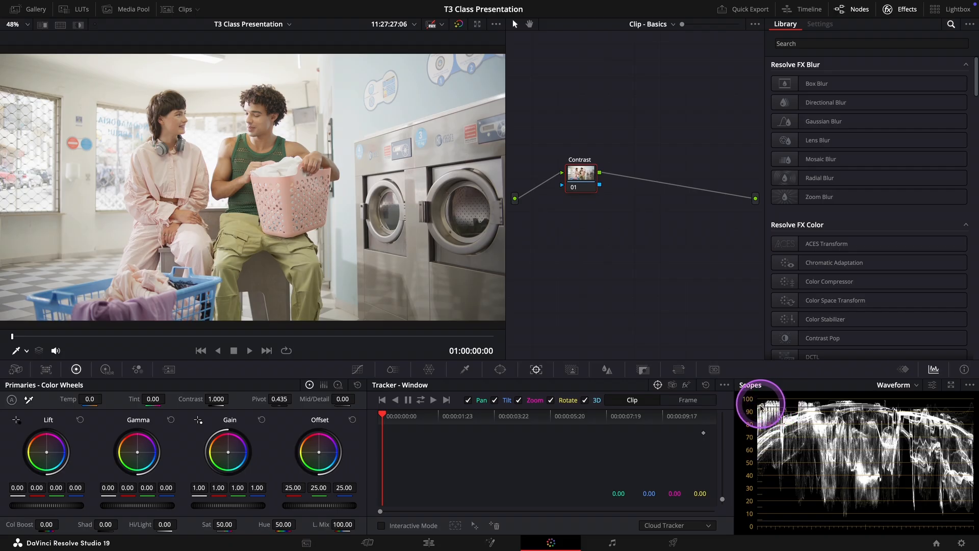
mouse_move(868, 406)
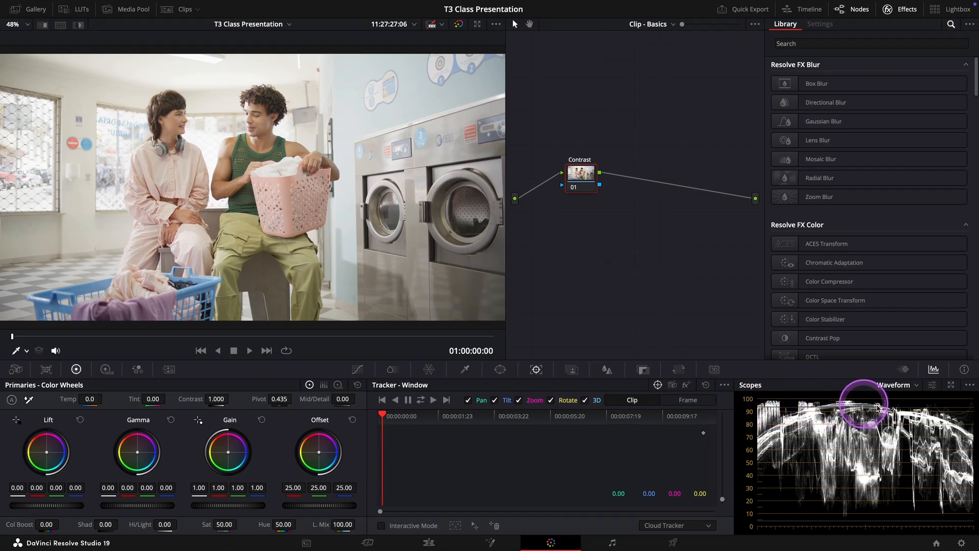
mouse_move(897, 409)
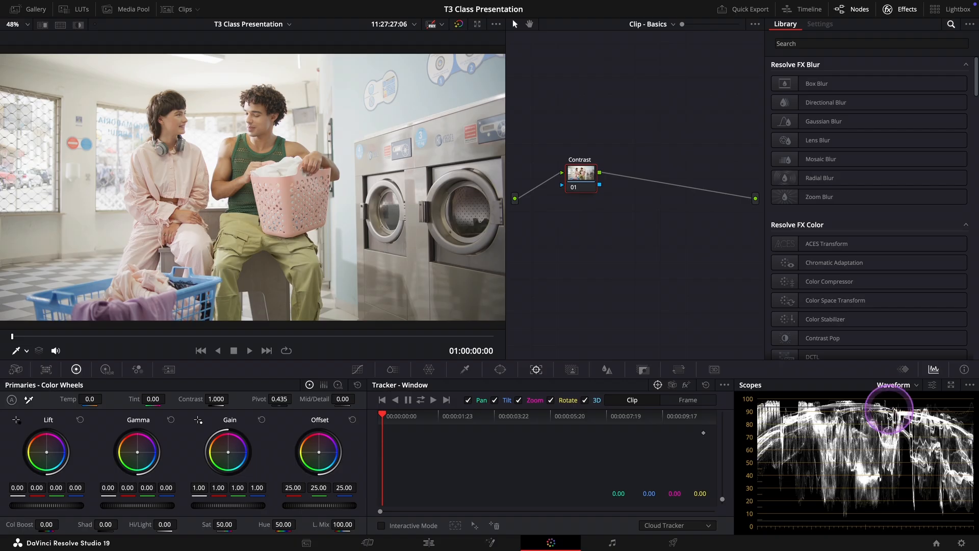
mouse_move(843, 450)
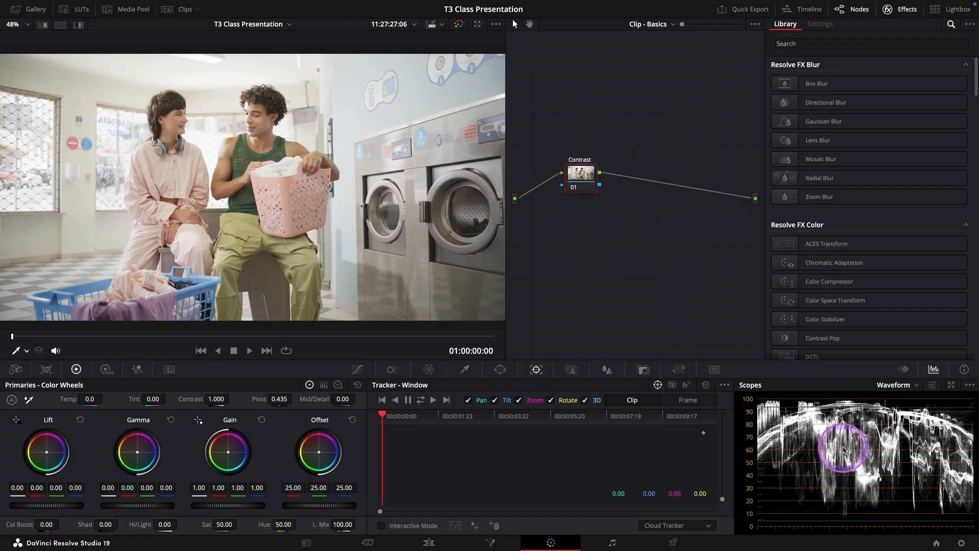
mouse_move(843, 409)
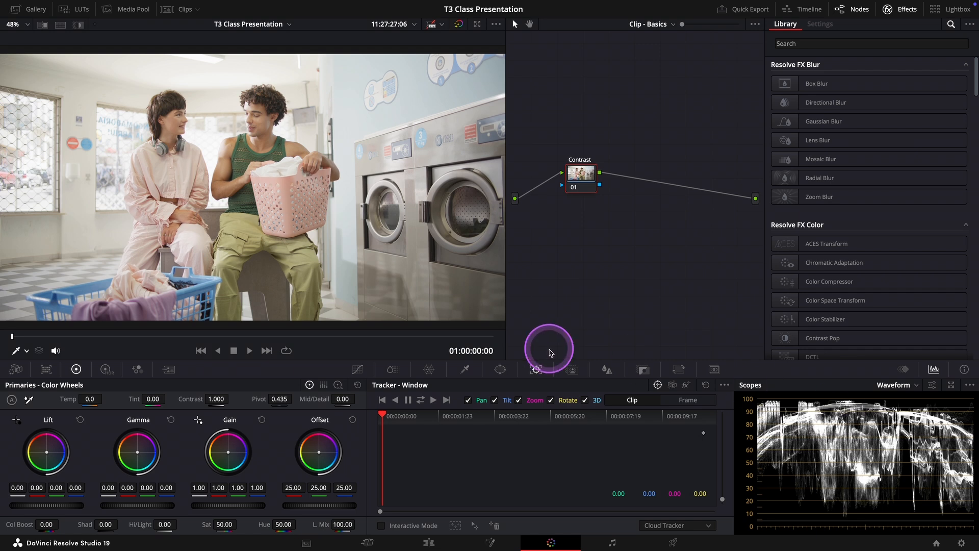
mouse_move(363, 285)
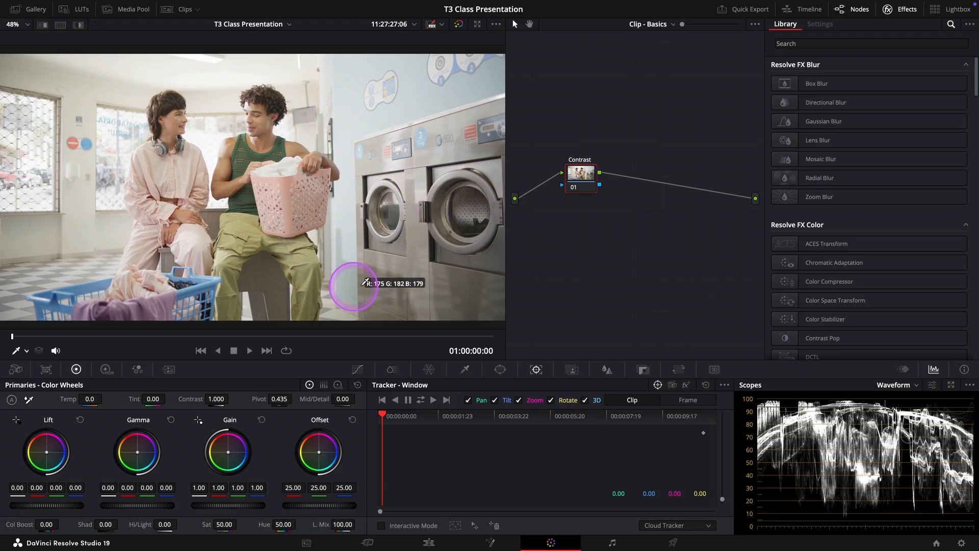
mouse_move(406, 220)
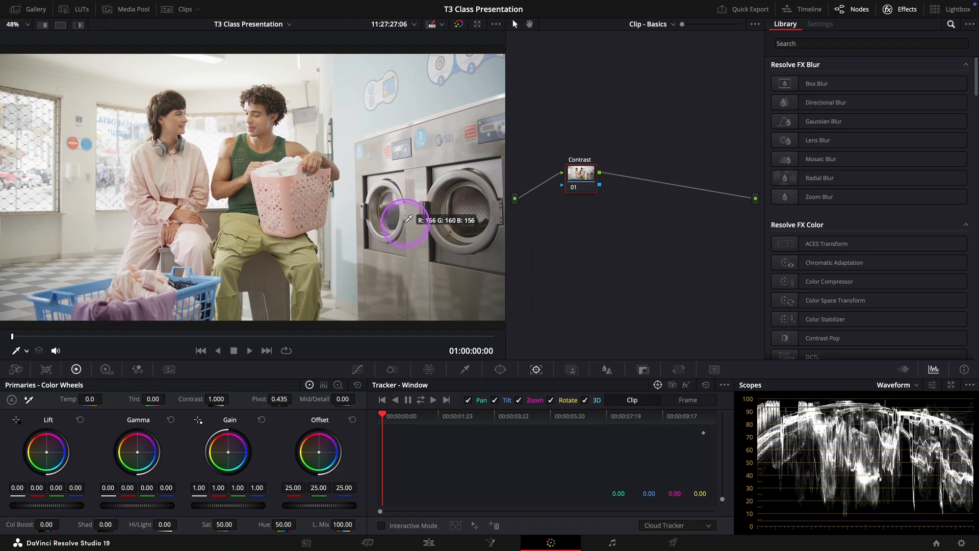
mouse_move(409, 220)
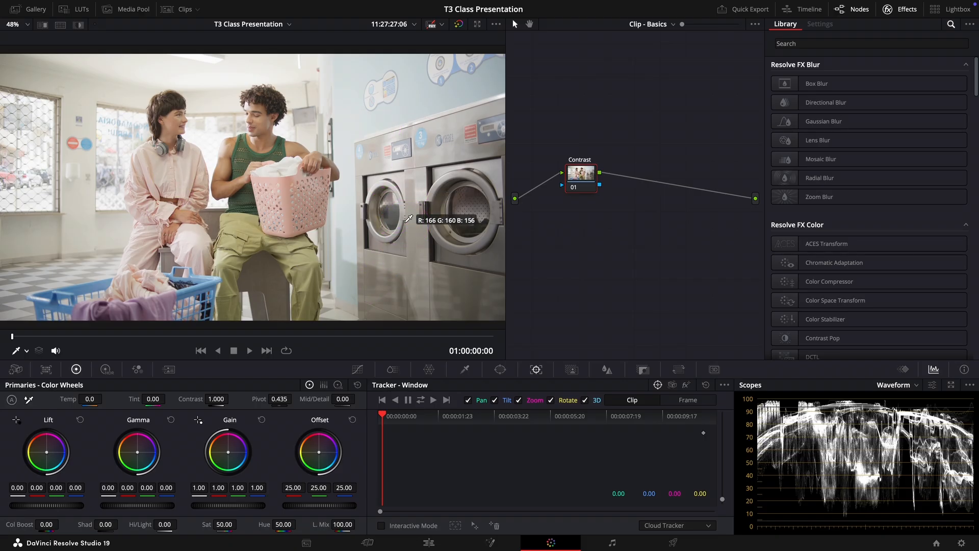
click(676, 416)
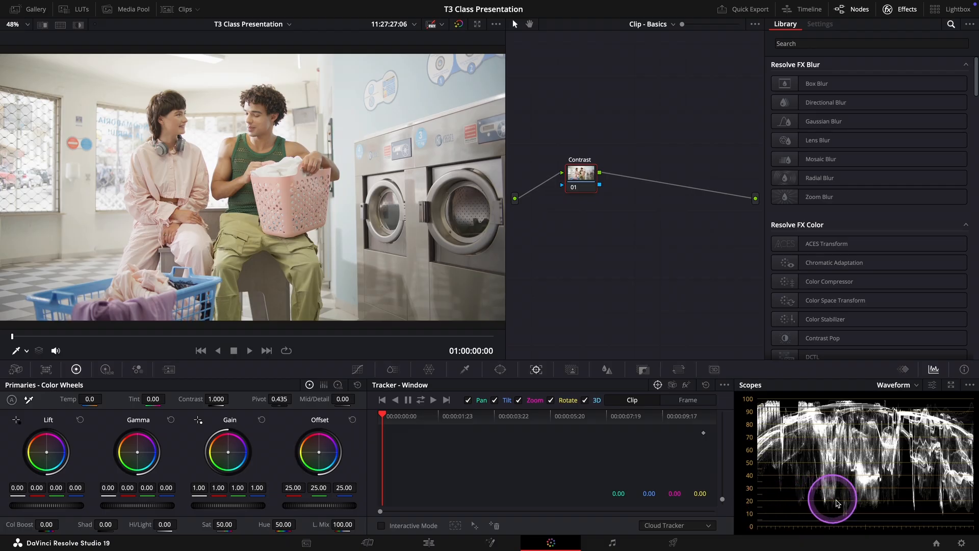
mouse_move(911, 511)
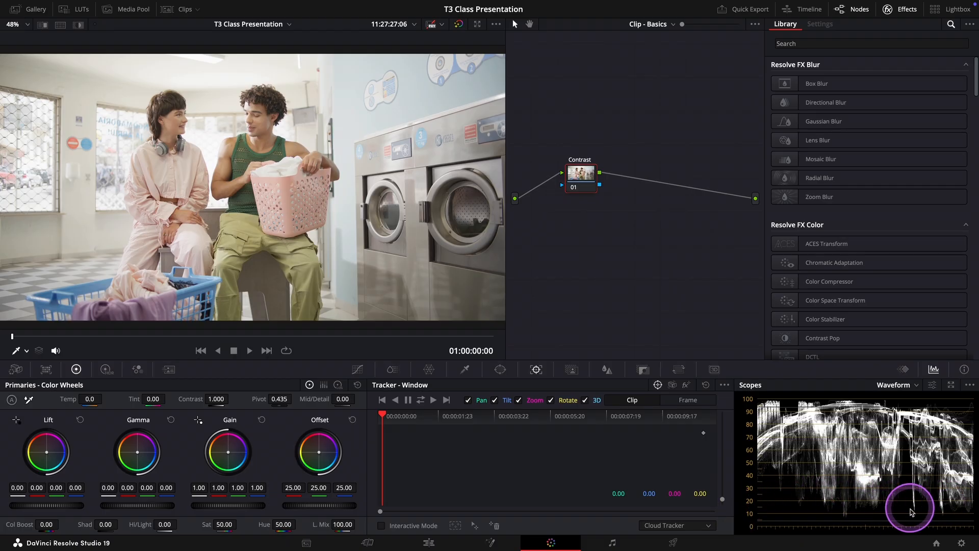
mouse_move(873, 524)
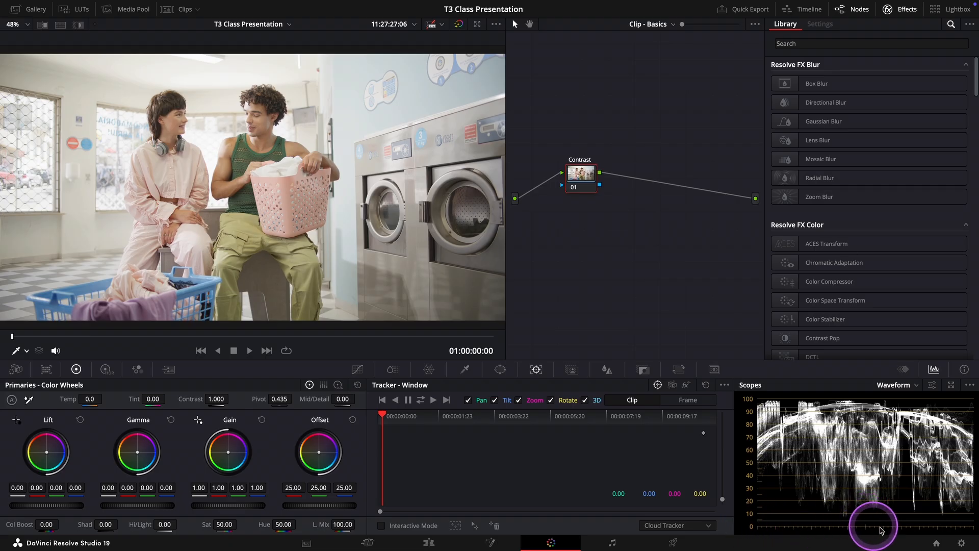
mouse_move(964, 535)
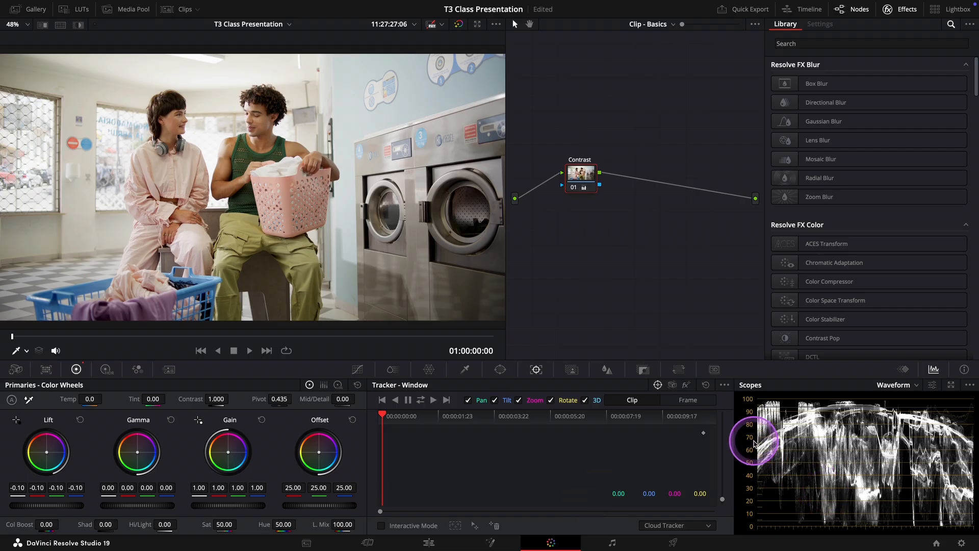
mouse_move(930, 444)
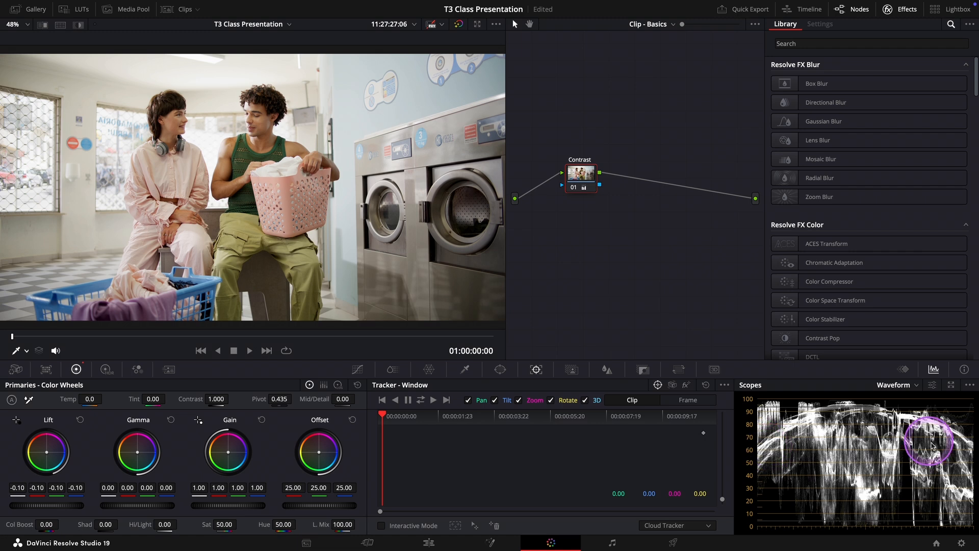
mouse_move(834, 442)
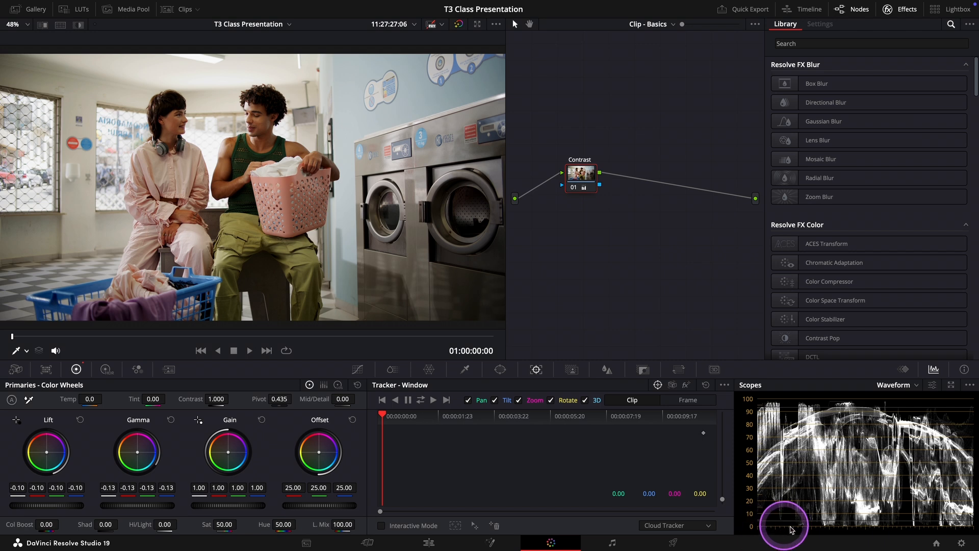
mouse_move(874, 527)
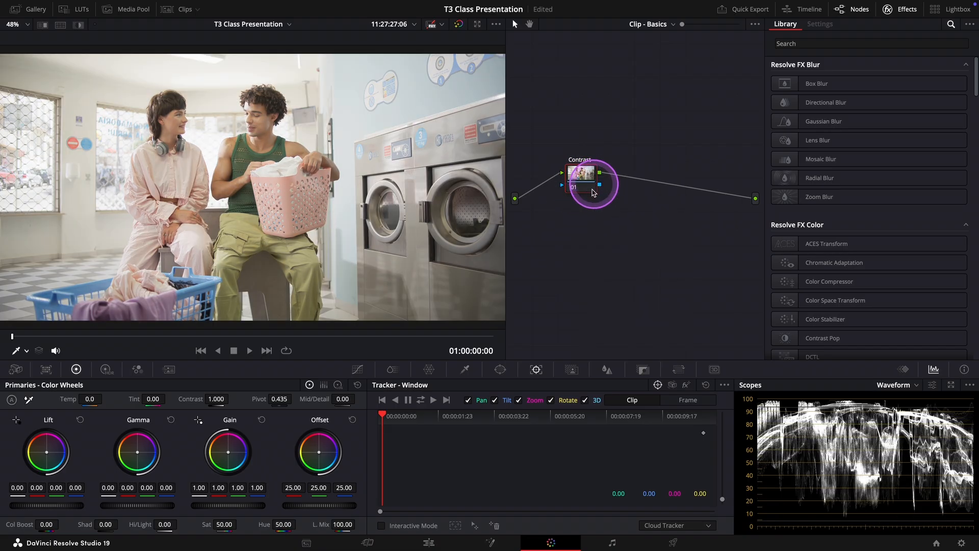
mouse_move(572, 243)
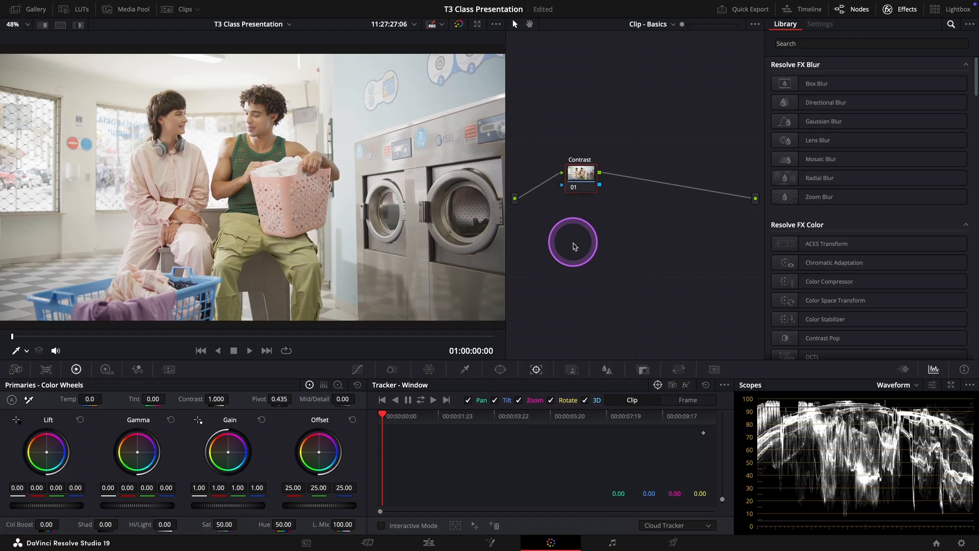
Pick the black point from the darkest area beside the washing machine, lift near -0.12
click(573, 243)
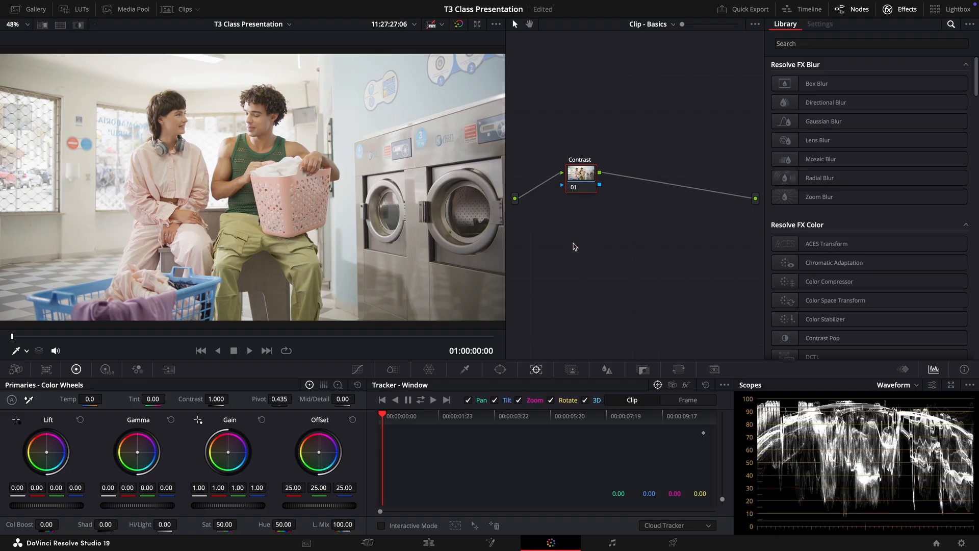
click(536, 241)
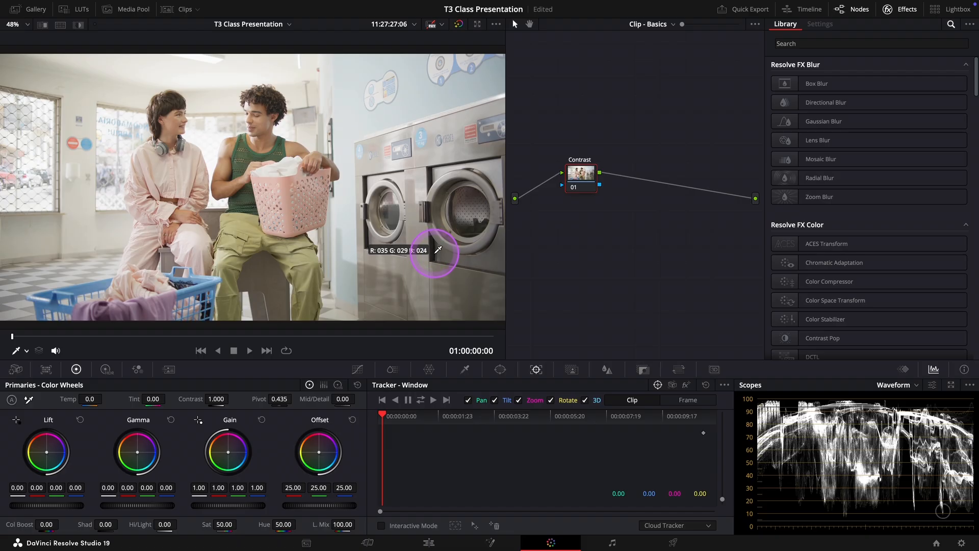
mouse_move(367, 242)
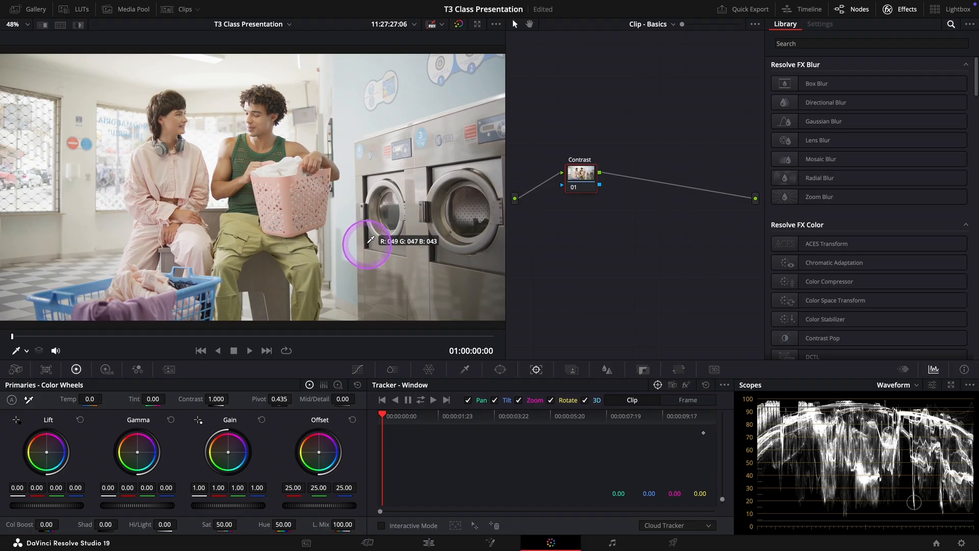
mouse_move(368, 241)
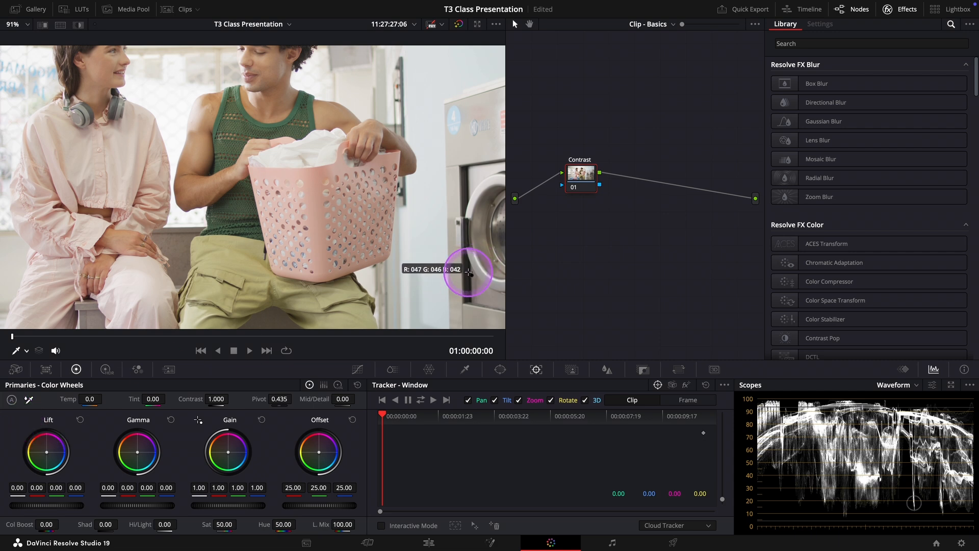
mouse_move(472, 265)
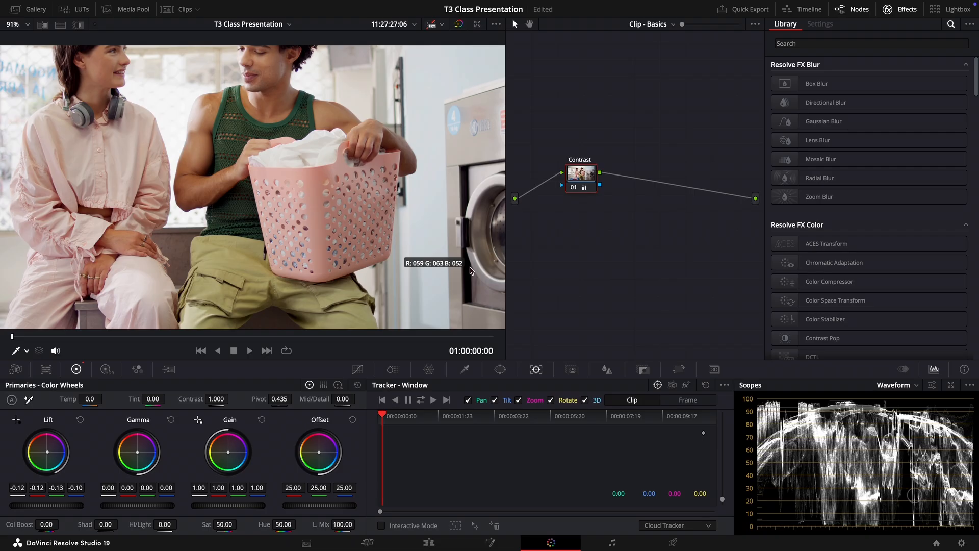
click(12, 24)
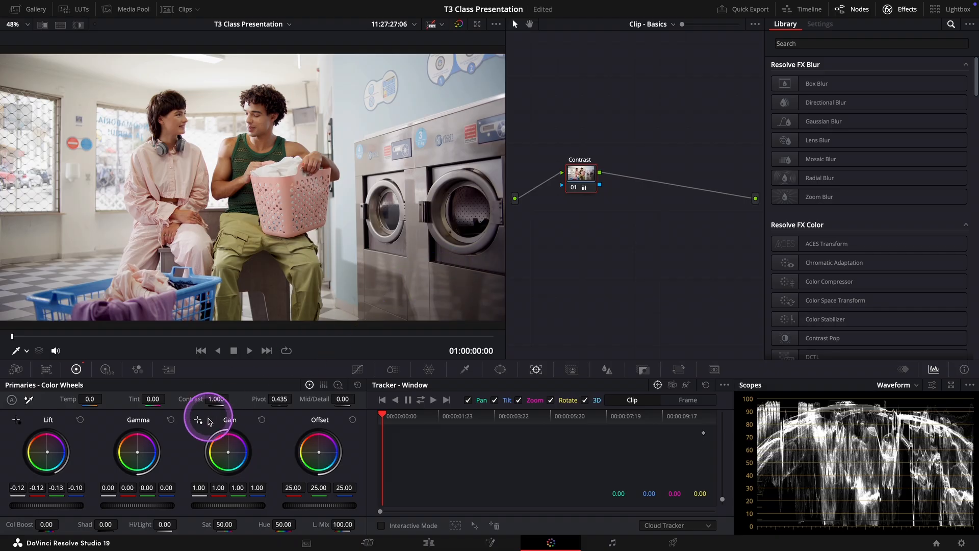
mouse_move(198, 422)
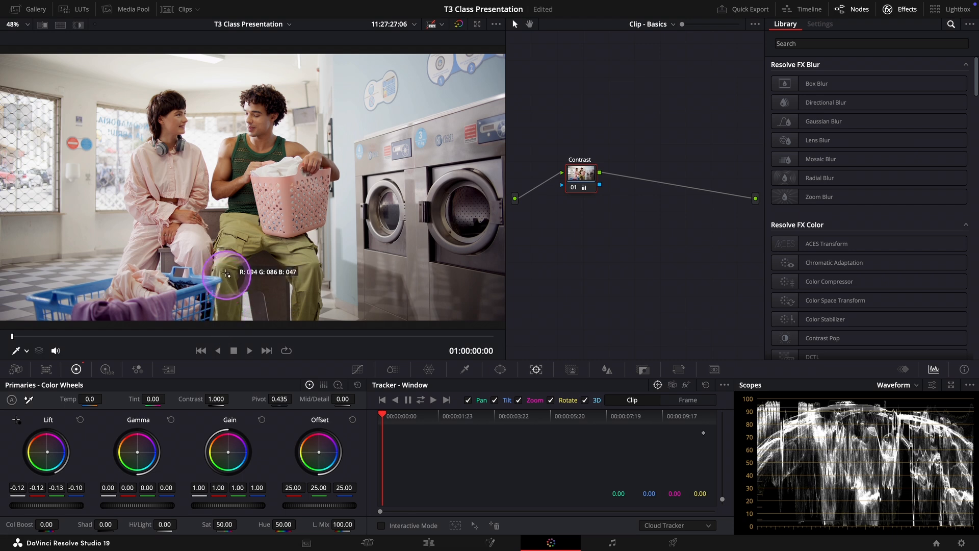
mouse_move(210, 160)
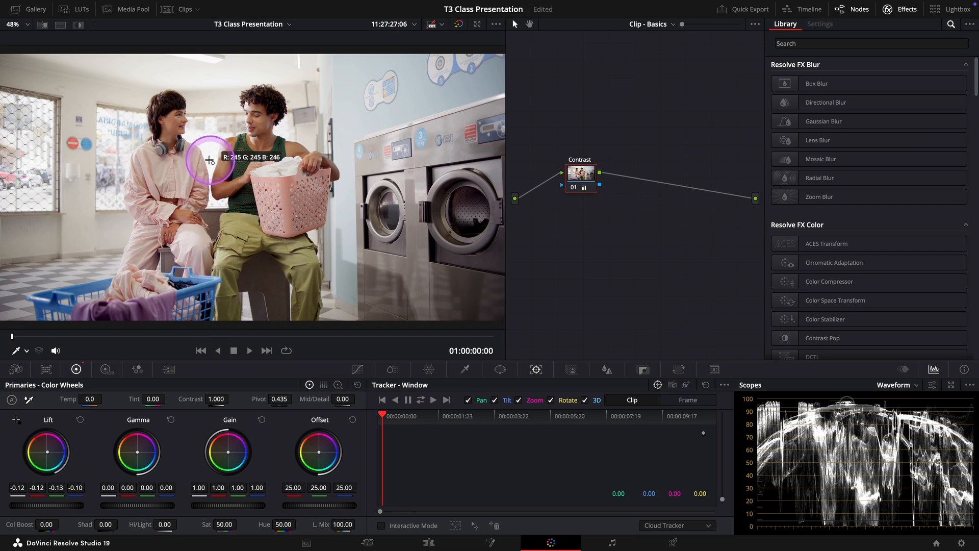
mouse_move(209, 161)
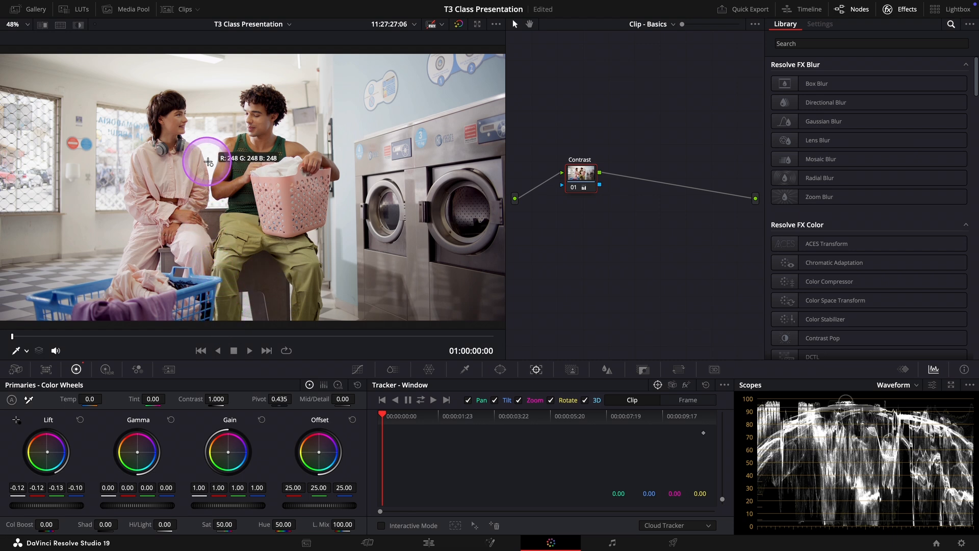
mouse_move(210, 149)
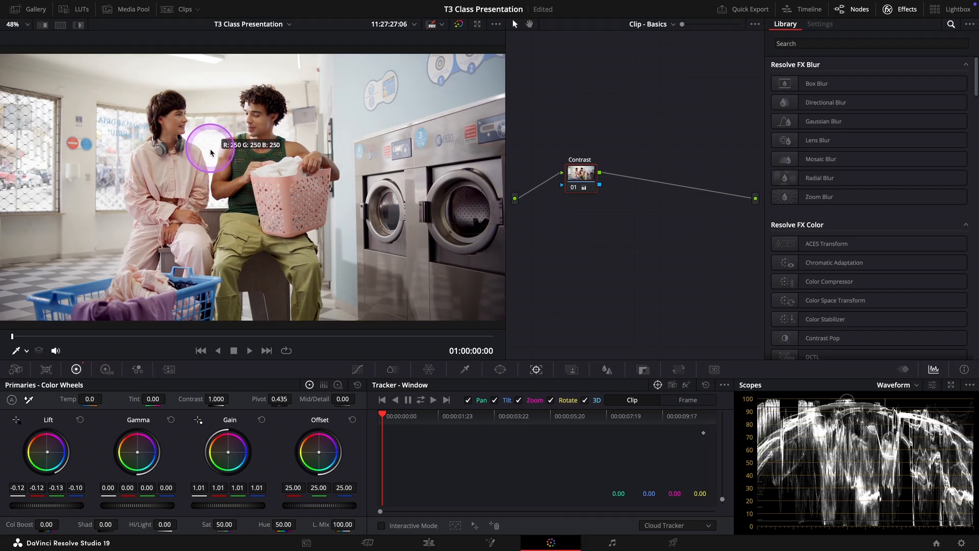
mouse_move(403, 186)
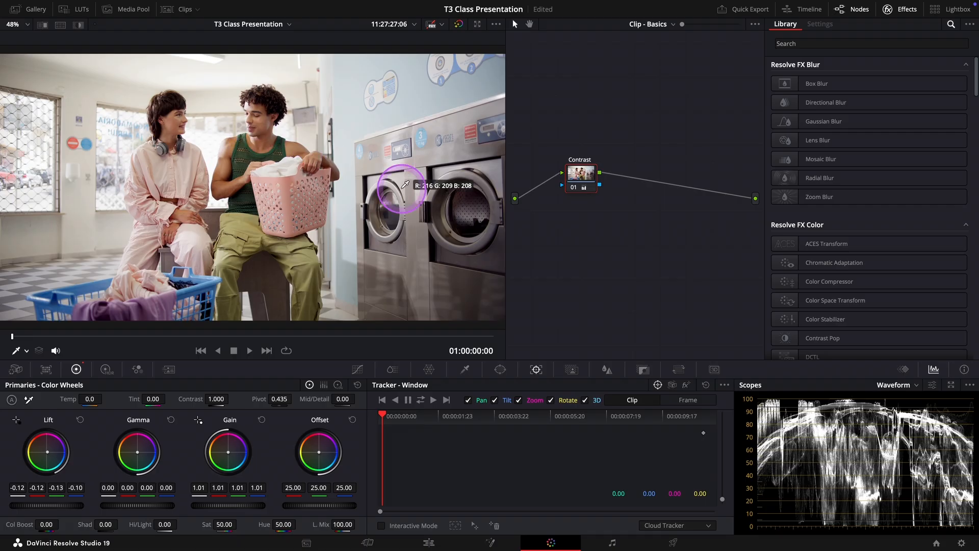
mouse_move(569, 276)
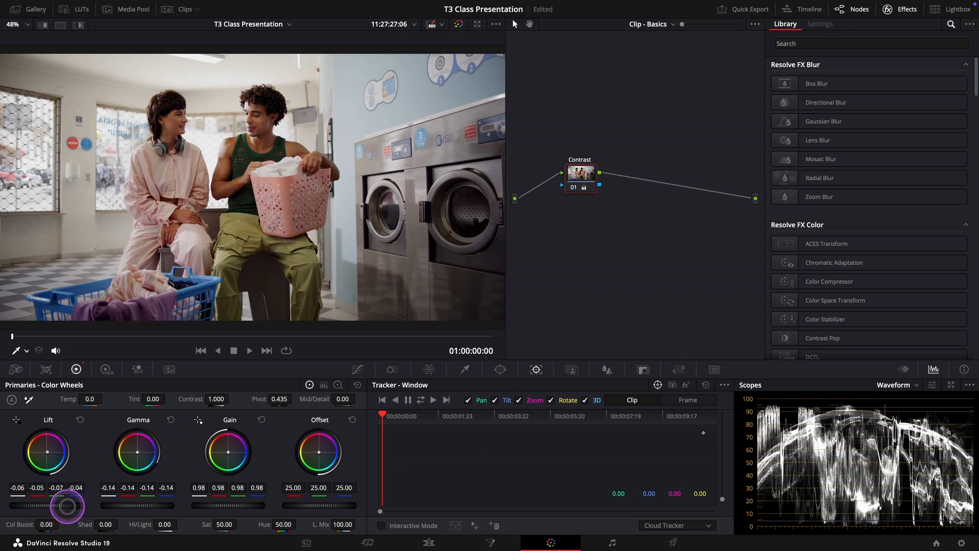
Ease lift to about -0.05 with gamma at -0.14 and gain at 0.98 on the waveform
click(579, 180)
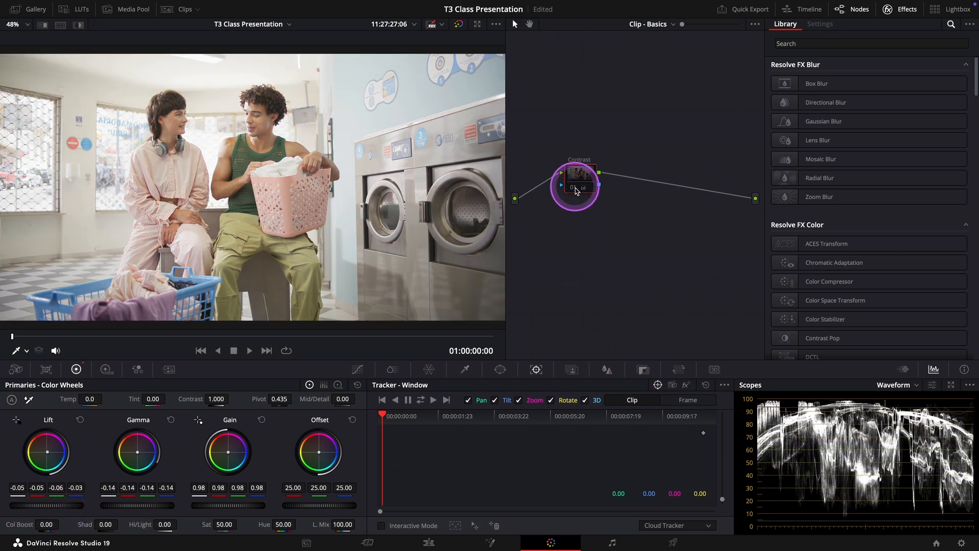